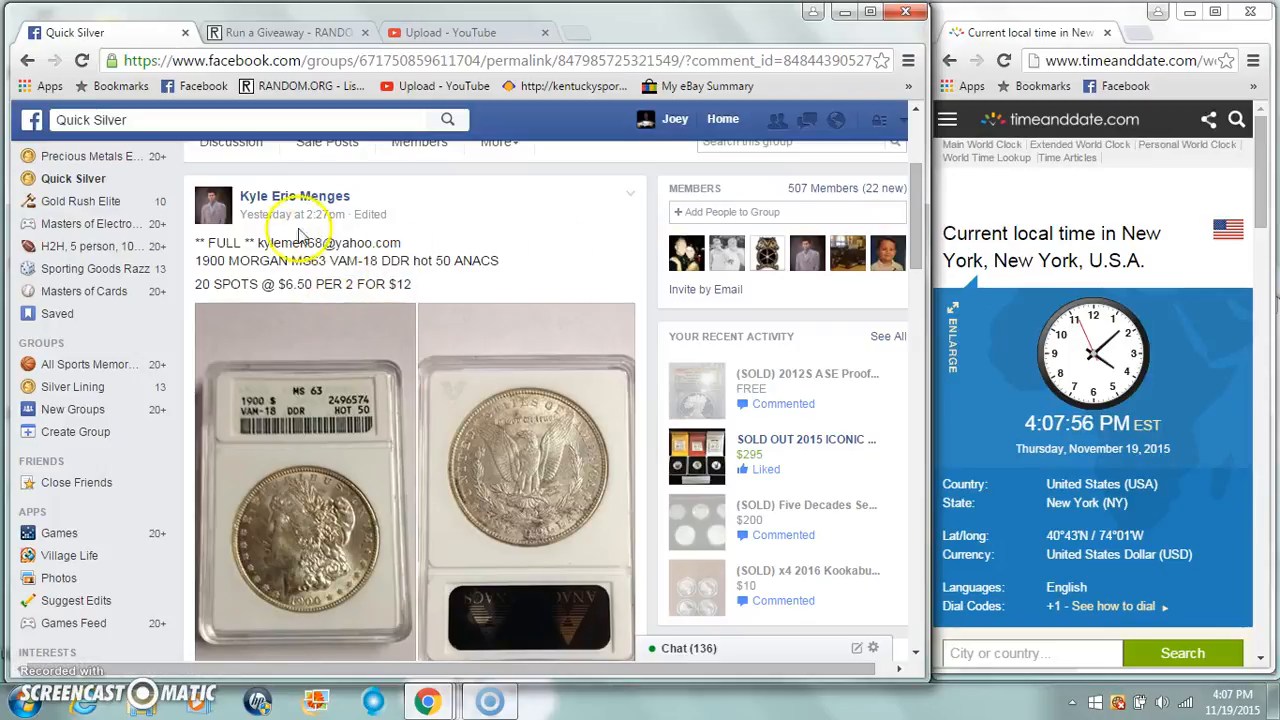
Step: Review the 20-spot raffle list in the Facebook post and post the 'setting' comment
scroll(down, 3)
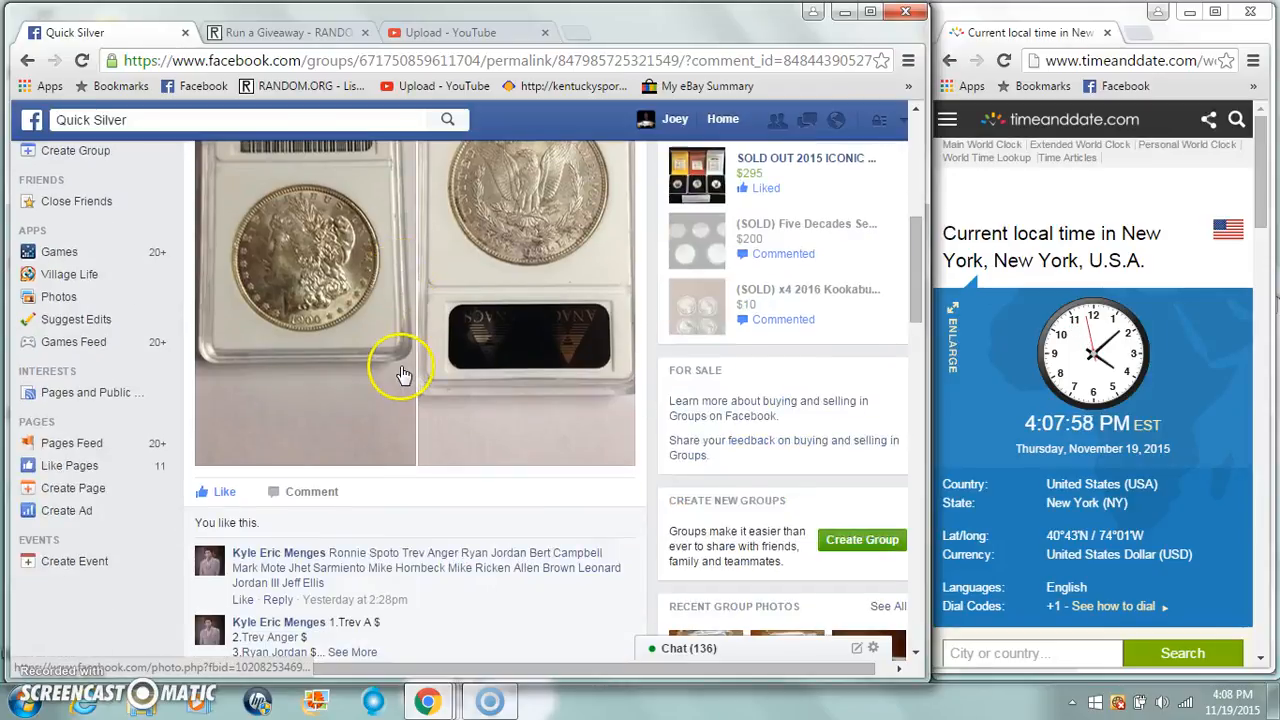
scroll(down, 3)
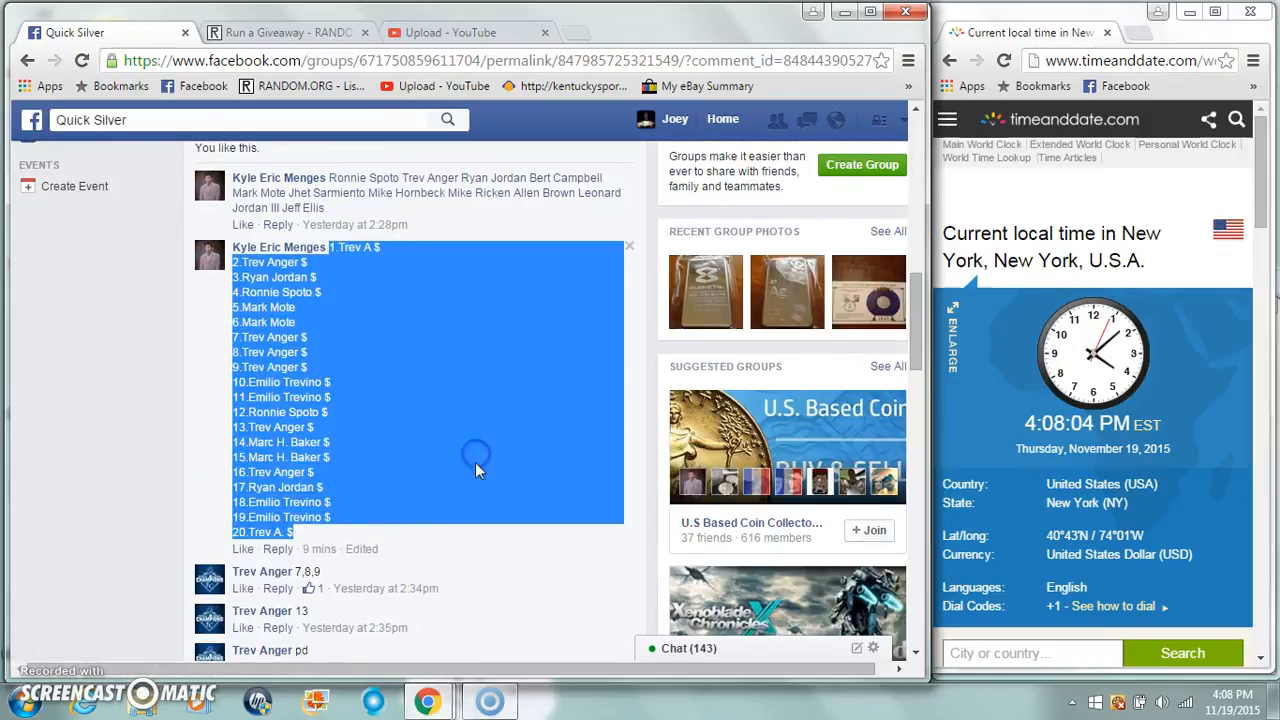
scroll(down, 3)
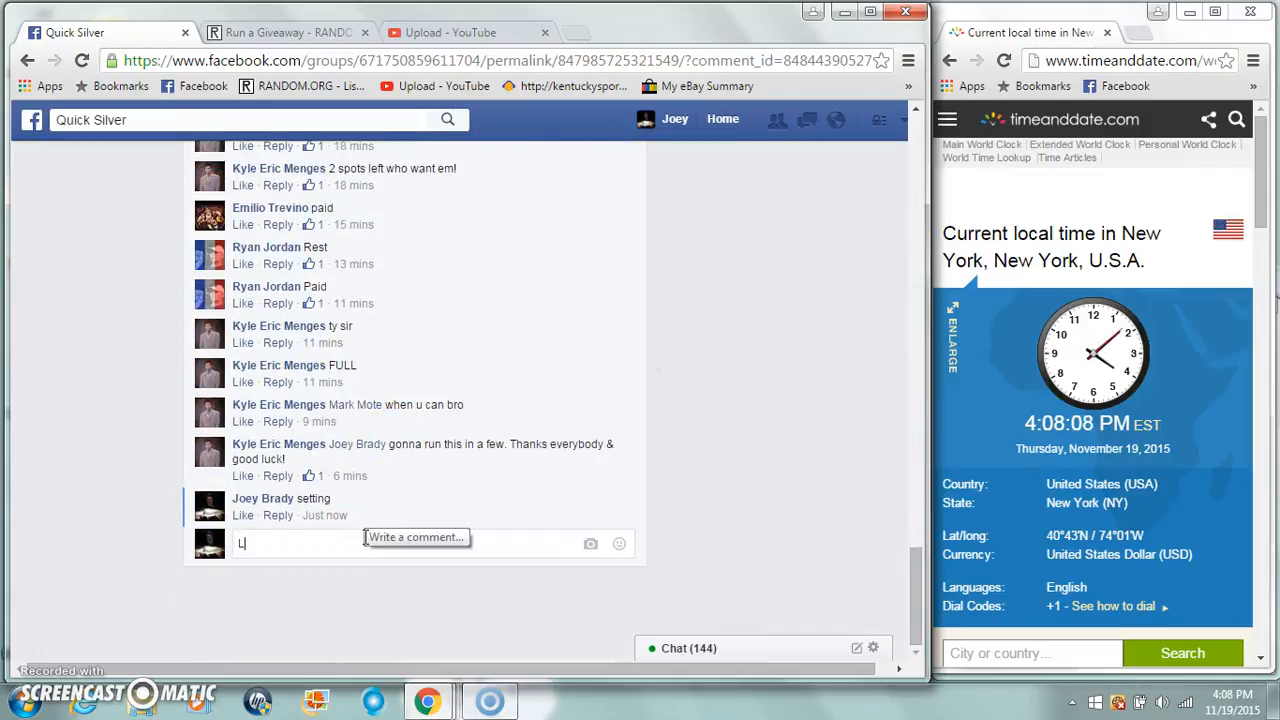
key(Return)
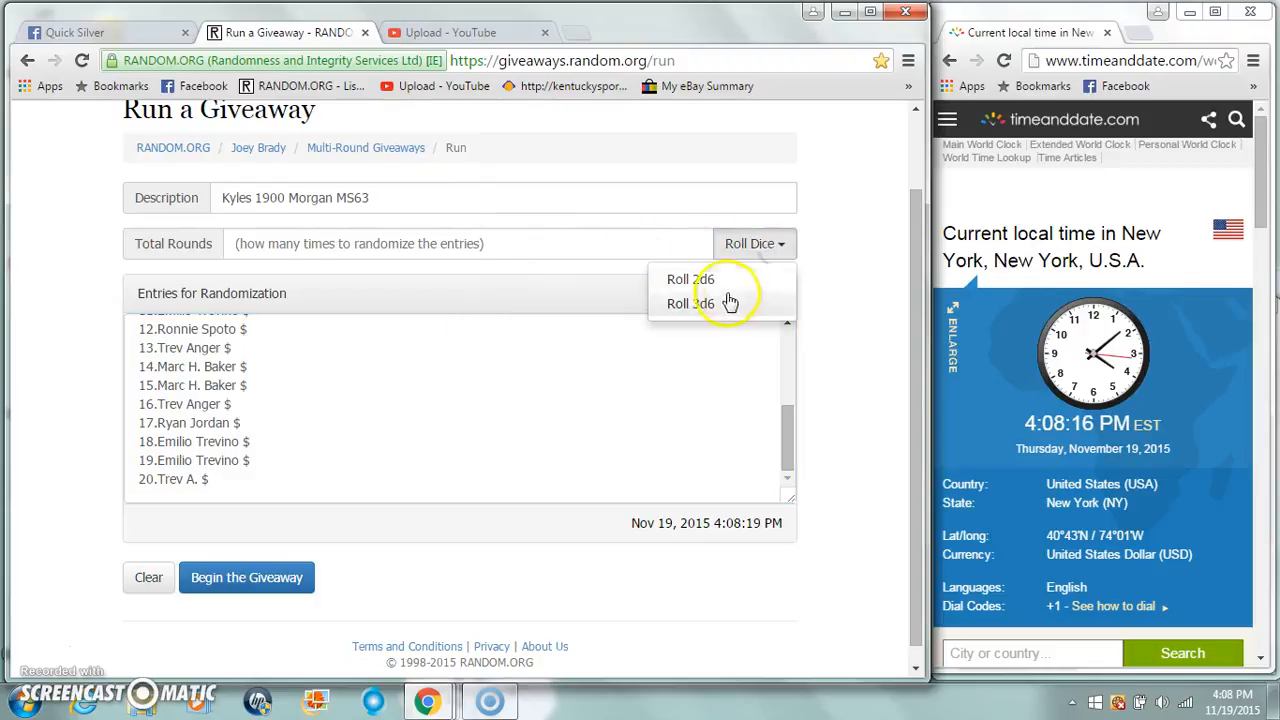
Step: Set Total Rounds to 5 via the Roll Dice dropdown and begin the giveaway
click(690, 279)
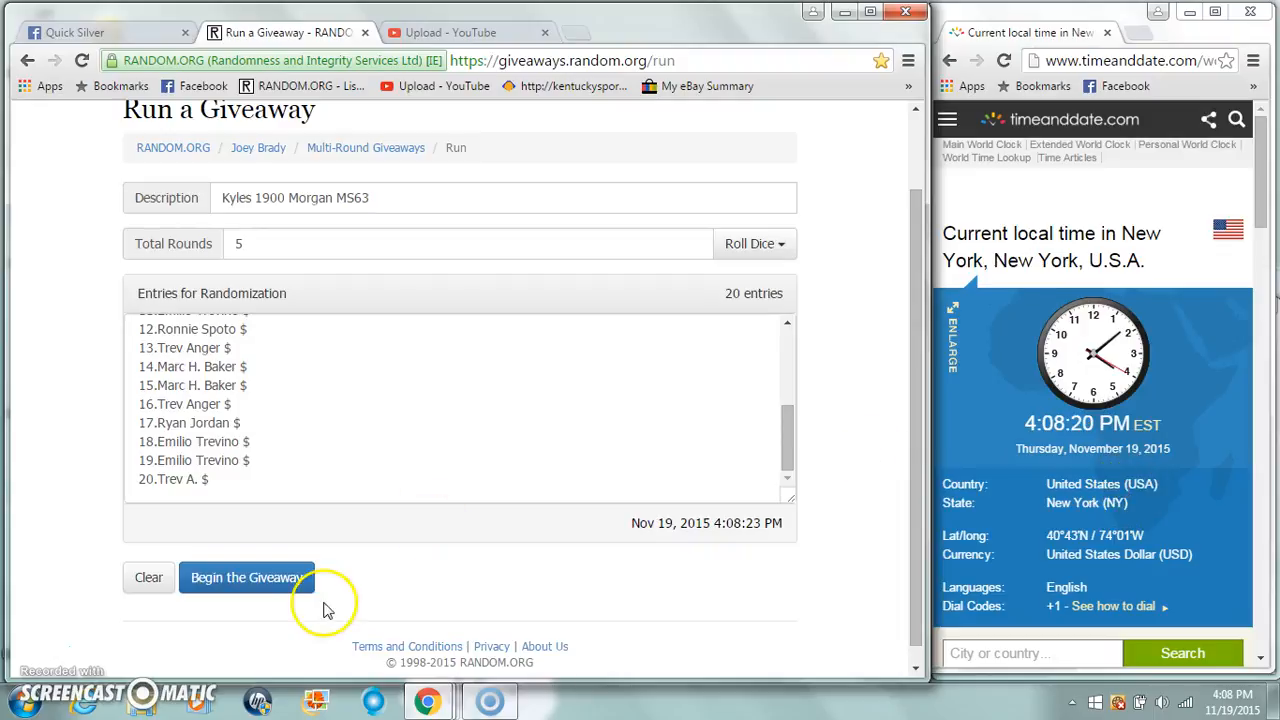
click(246, 577)
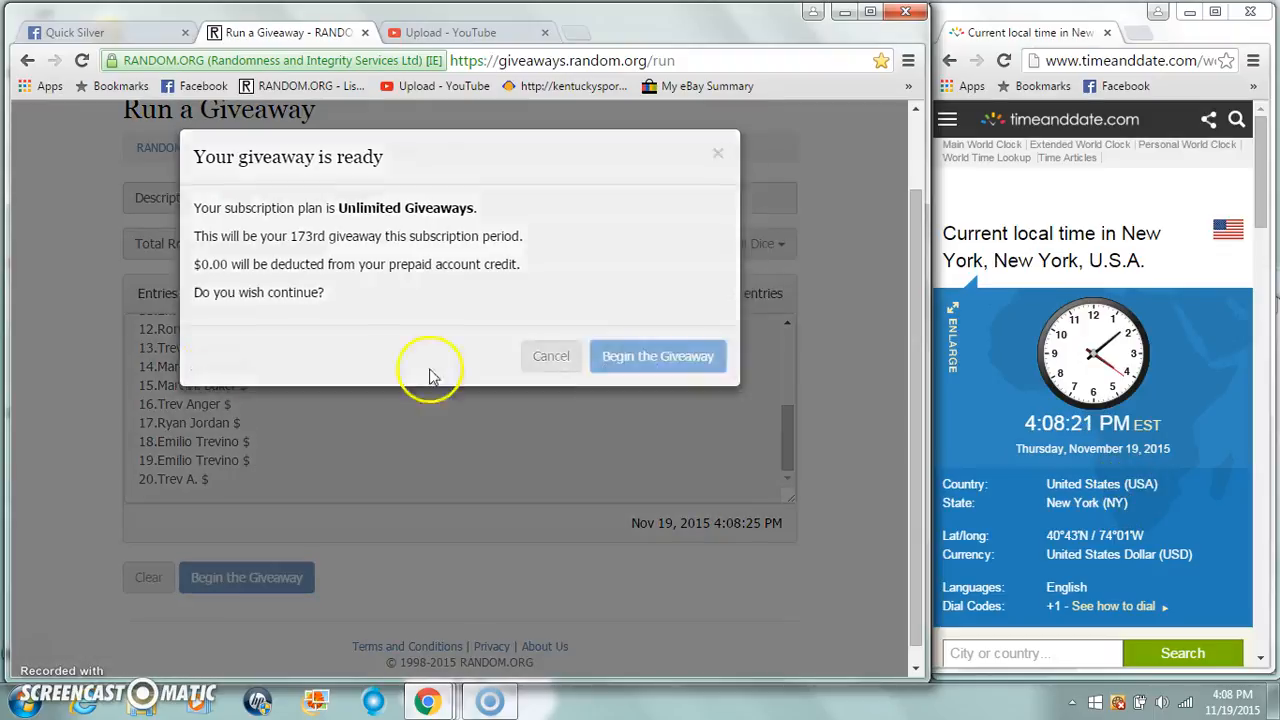
Step: Confirm the start and run rounds one through five of the Kyles 1900 Morgan MS63 giveaway to Completed
click(658, 356)
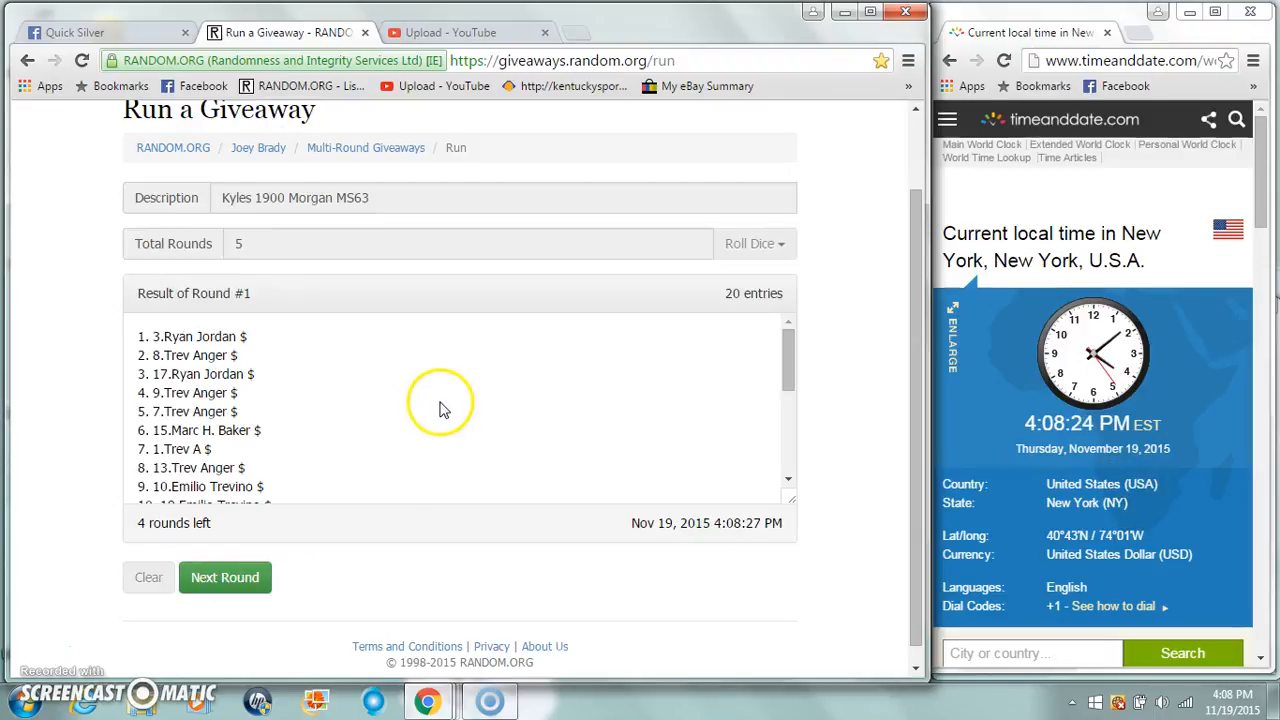
scroll(down, 3)
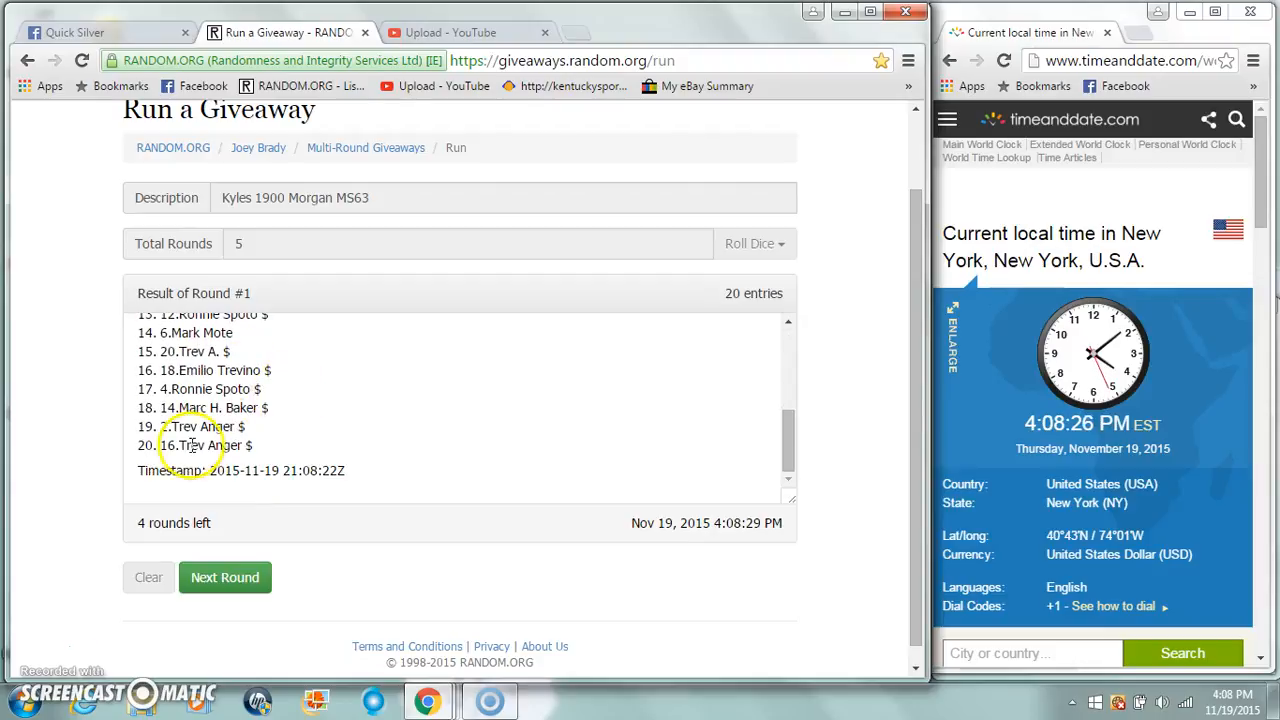
click(225, 577)
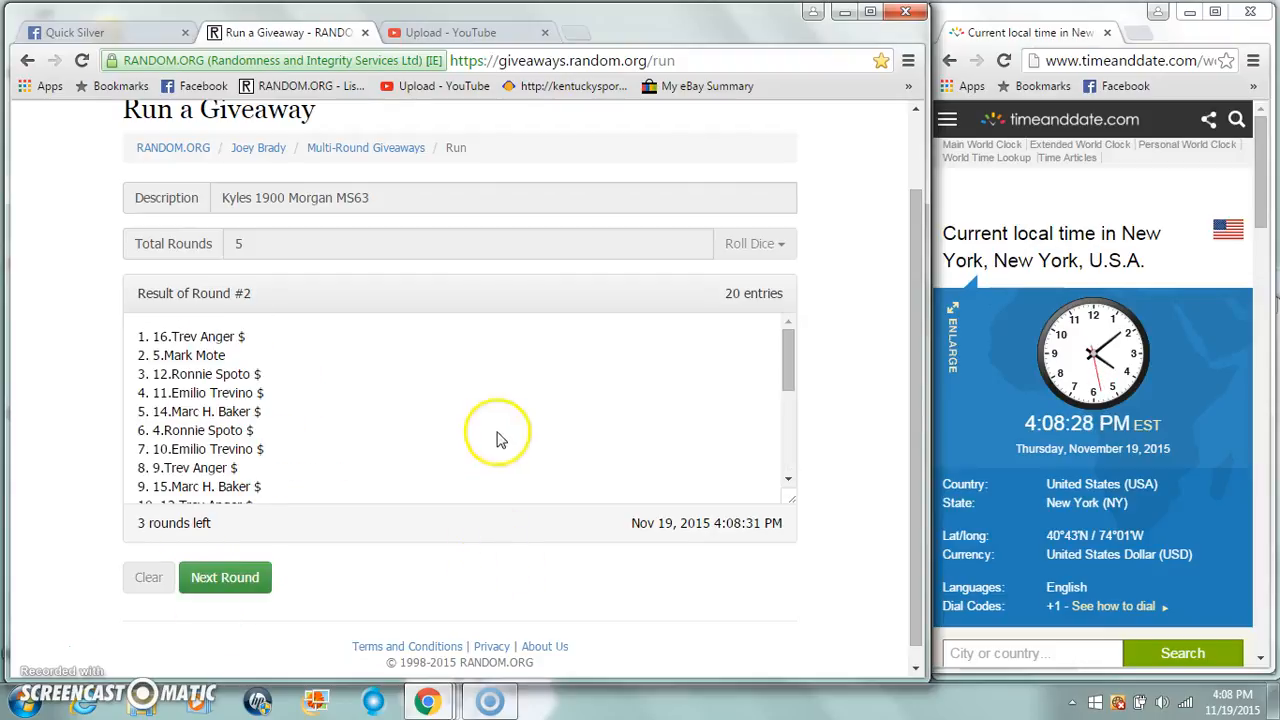
scroll(down, 3)
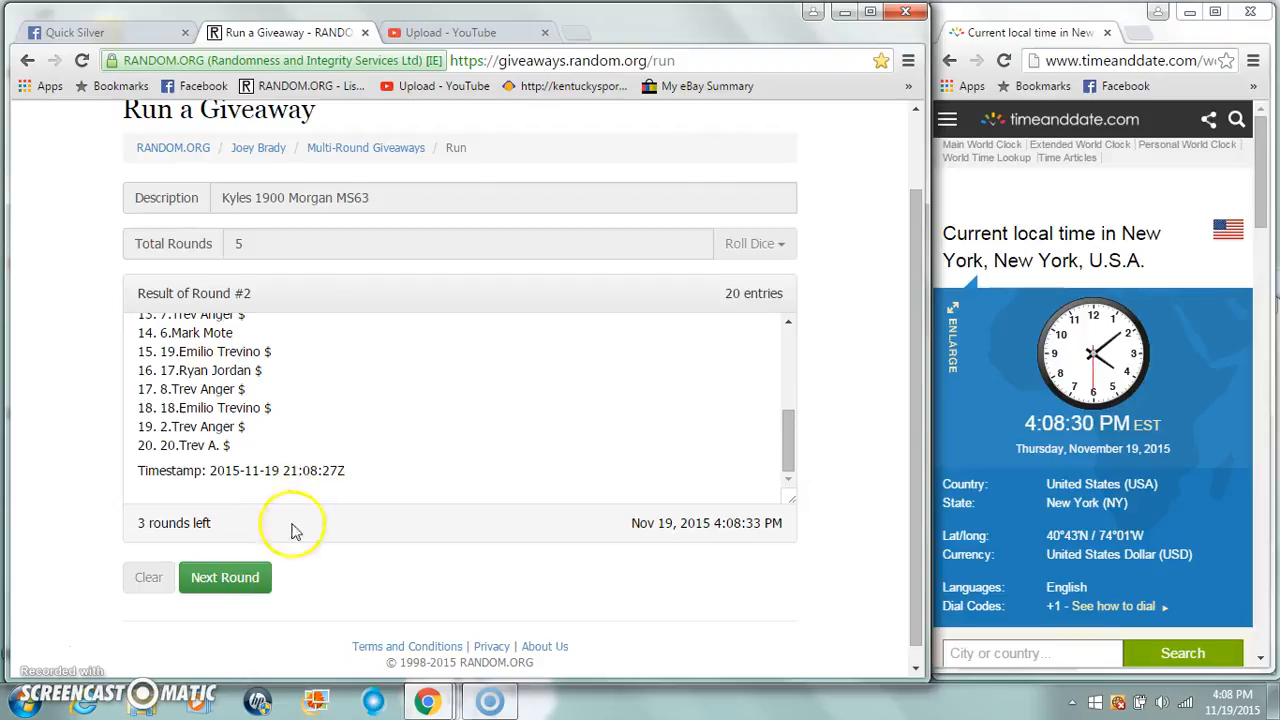
click(225, 577)
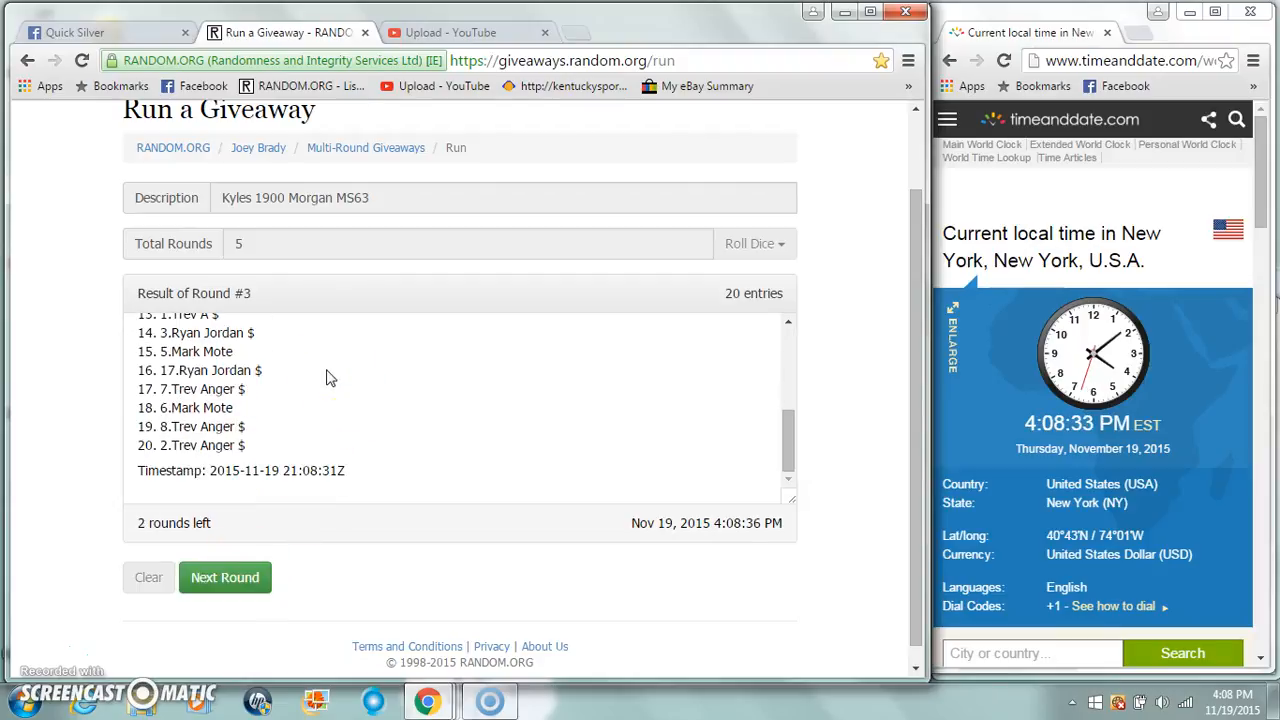
click(225, 577)
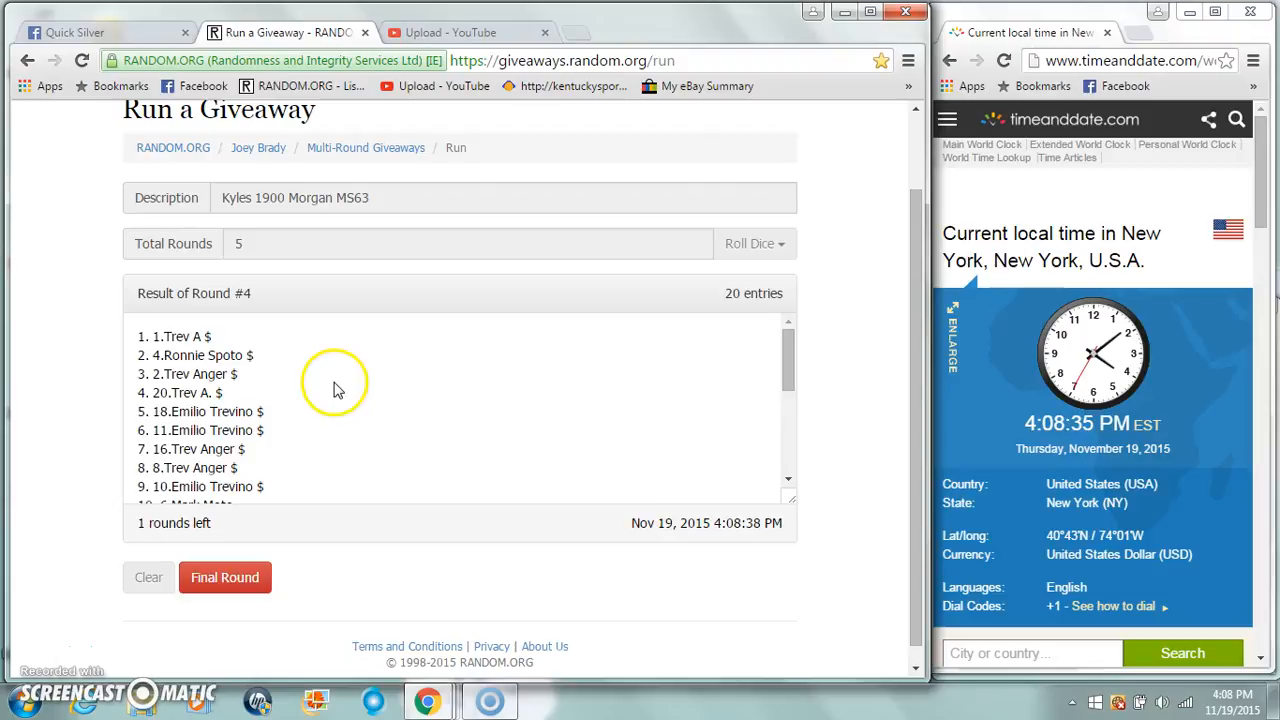
scroll(down, 3)
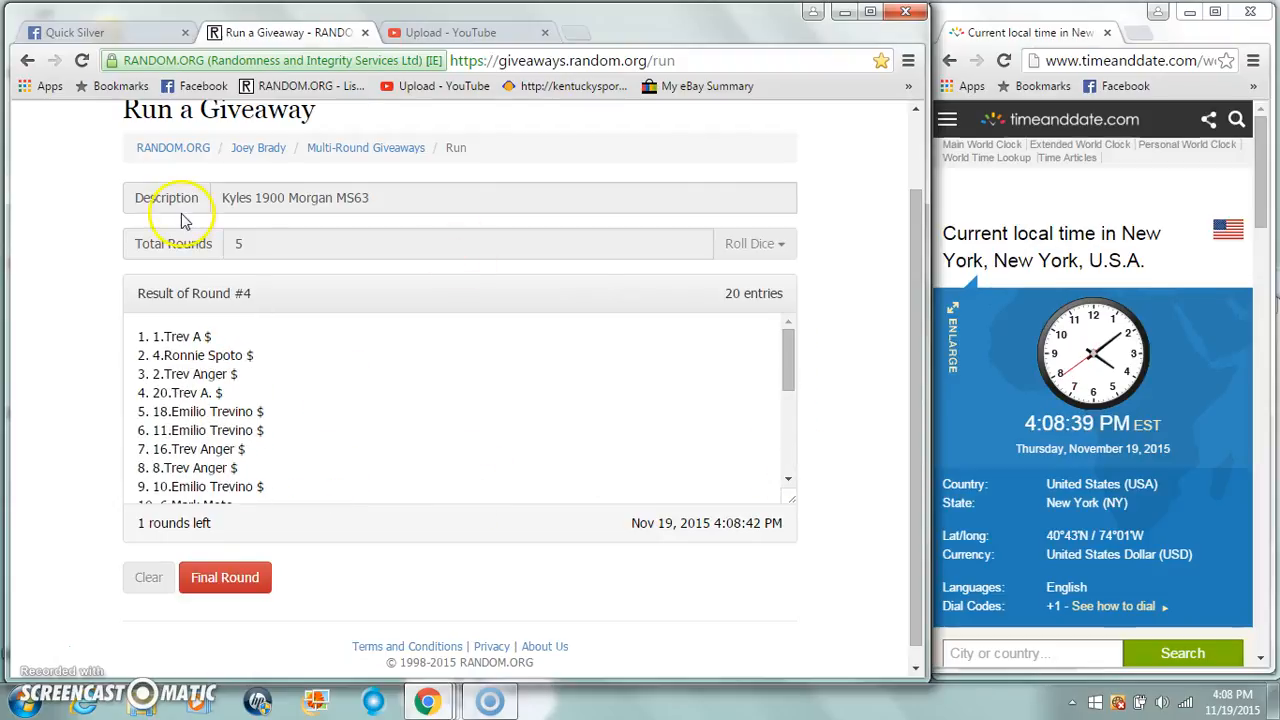
mouse_move(997, 438)
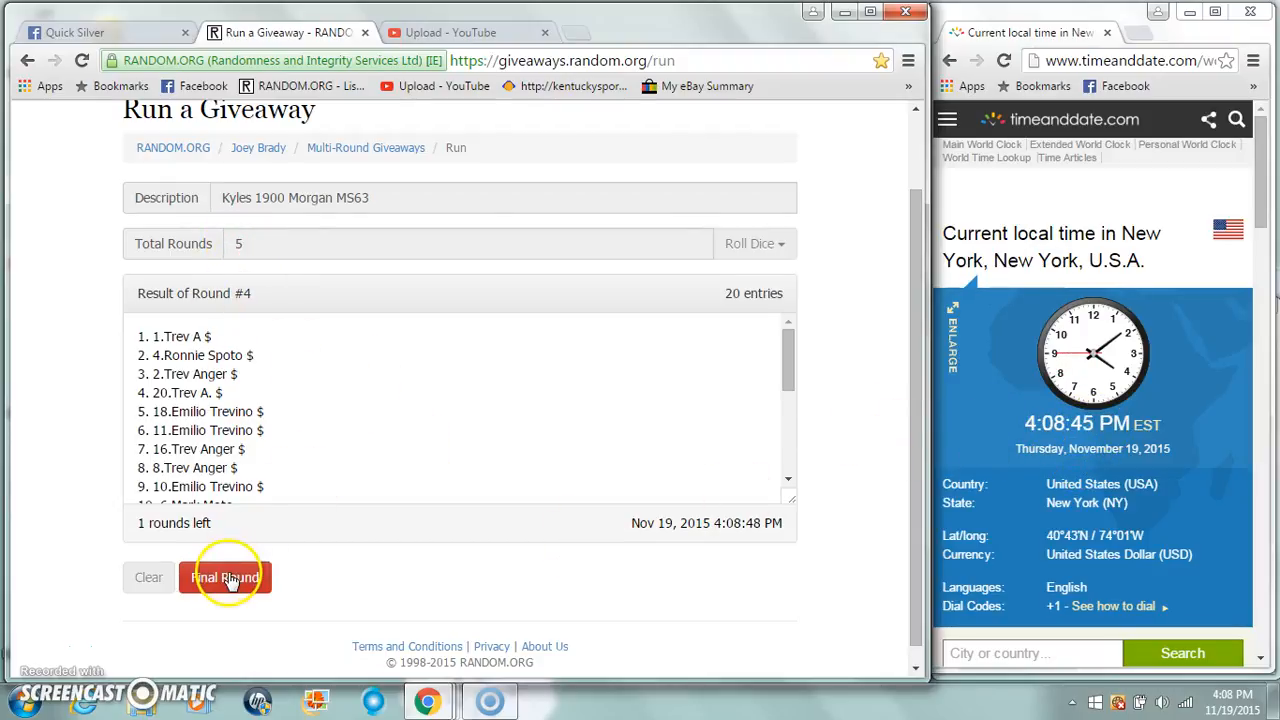
click(224, 577)
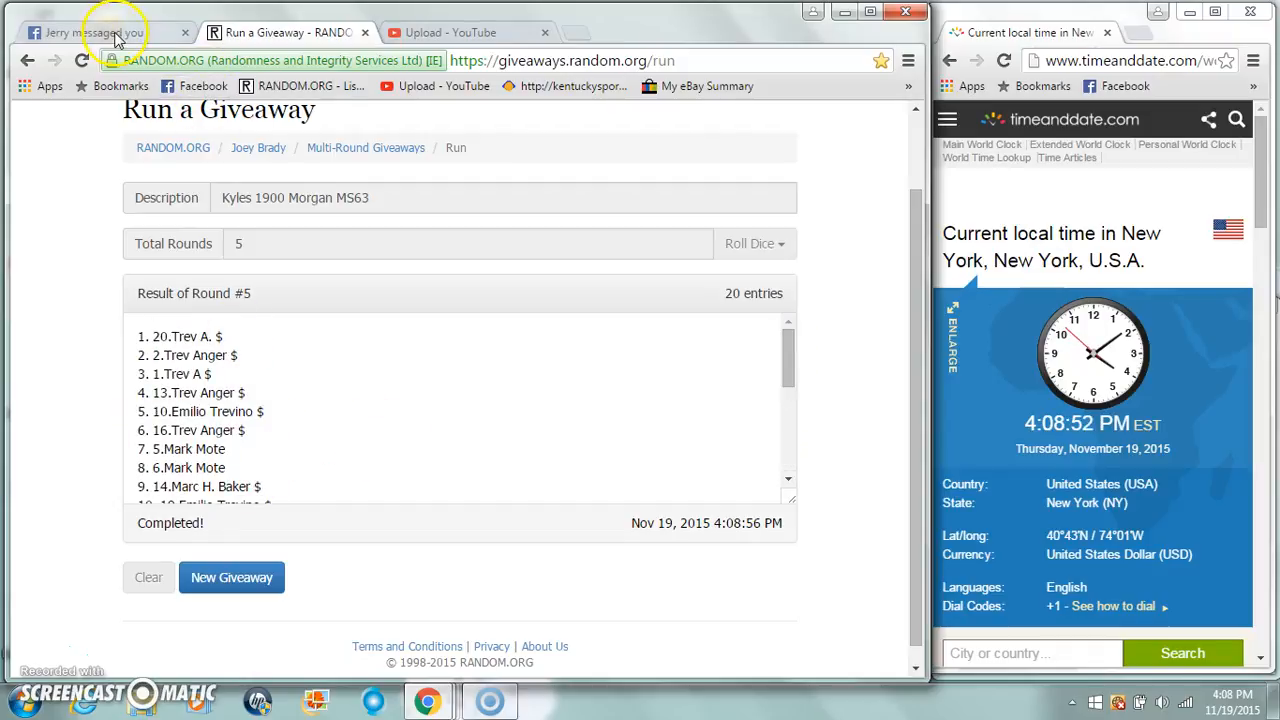
Step: Return to the Facebook raffle thread with 'Done' posted and dismiss the Messenger chat popup
click(100, 32)
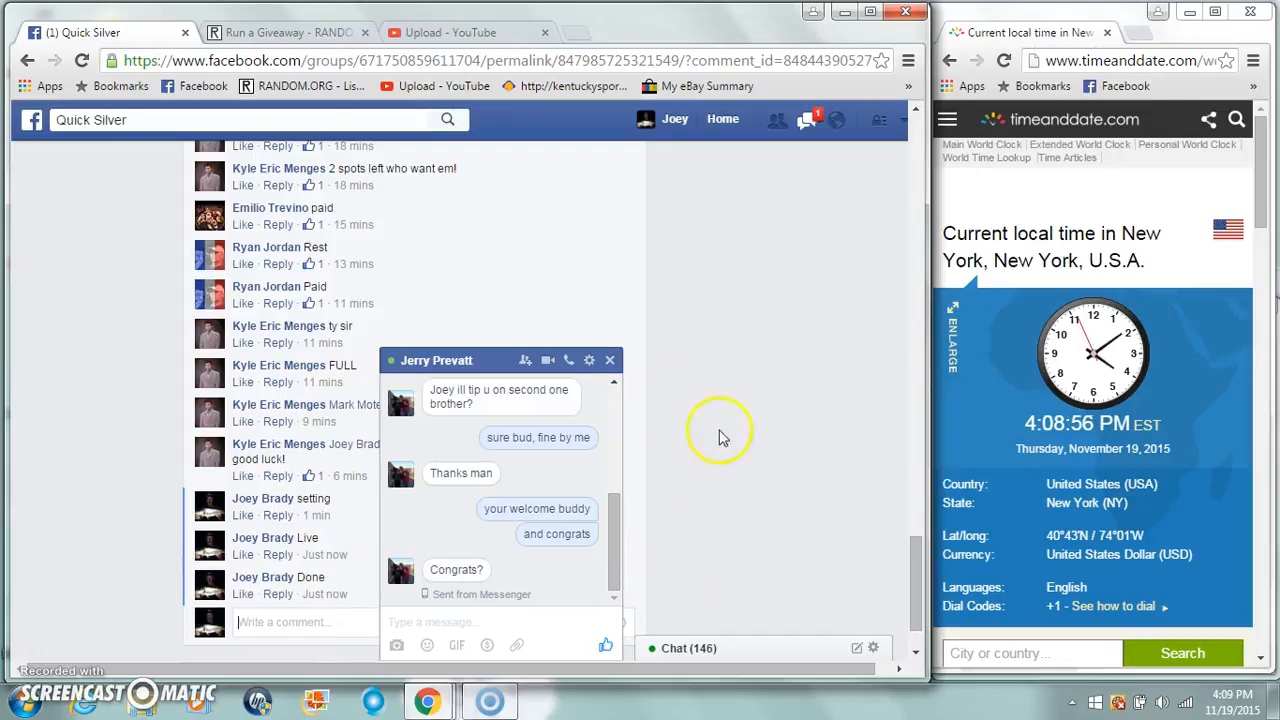
click(609, 360)
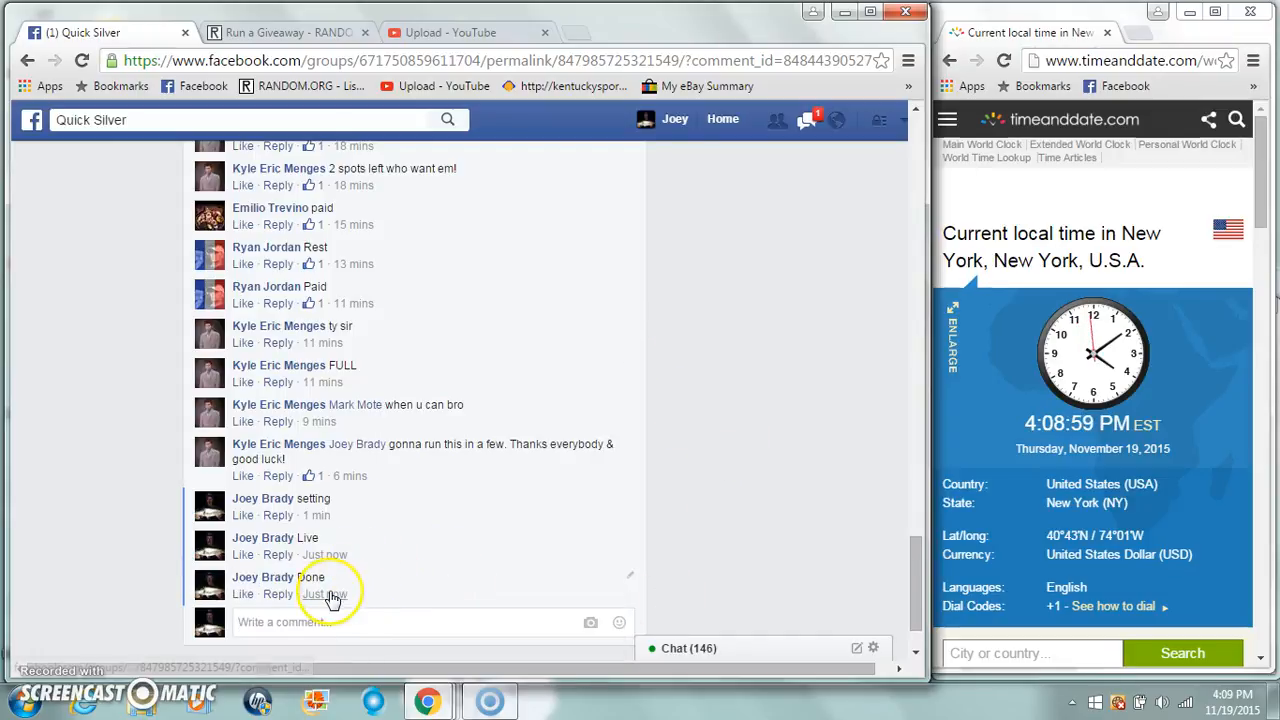